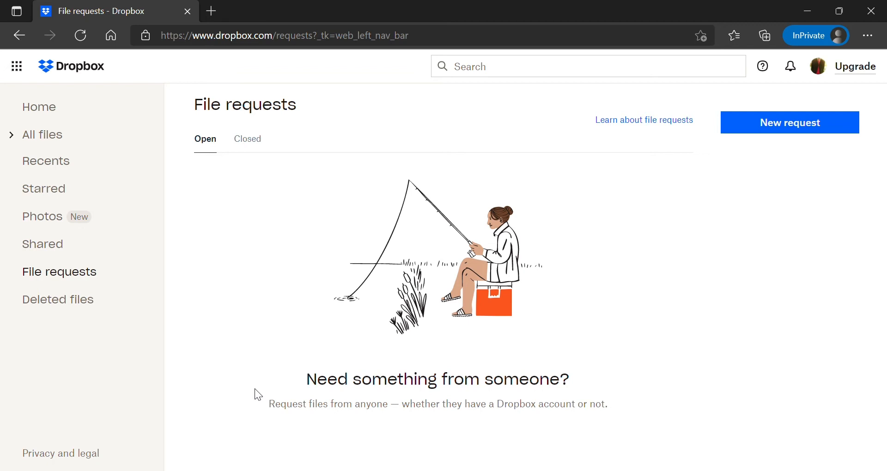
{"action": "mouse_move", "coordinate": [53, 119]}
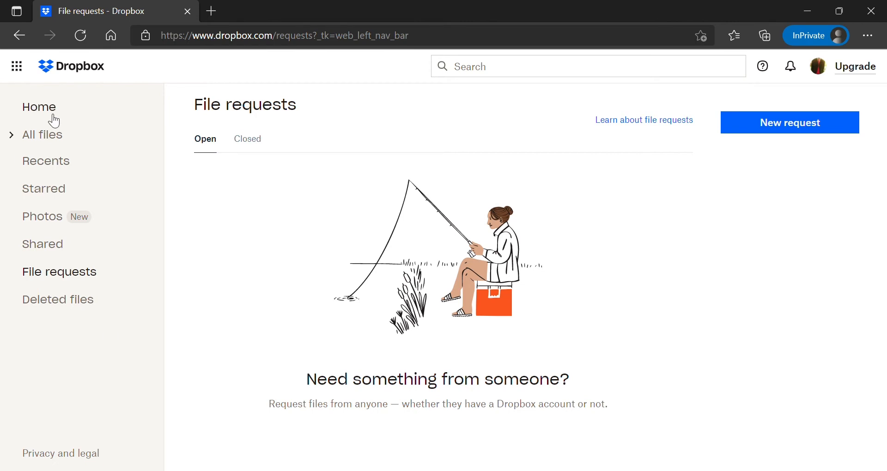
{"action": "mouse_move", "coordinate": [70, 131]}
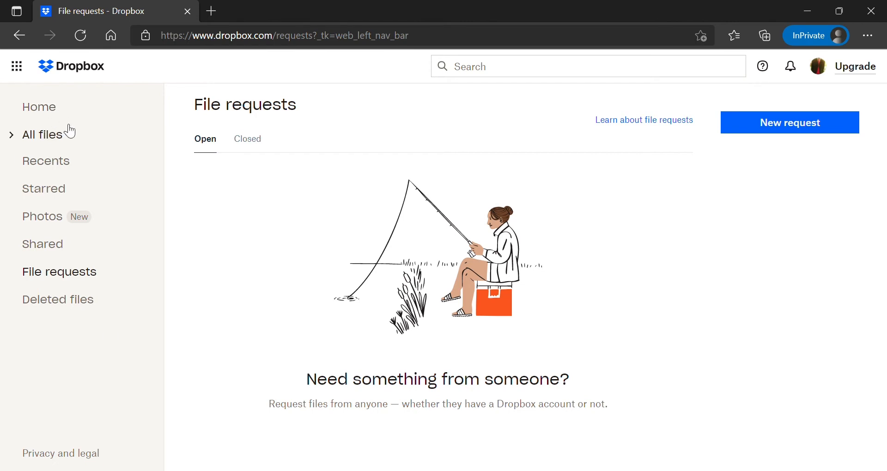
{"action": "mouse_move", "coordinate": [112, 173]}
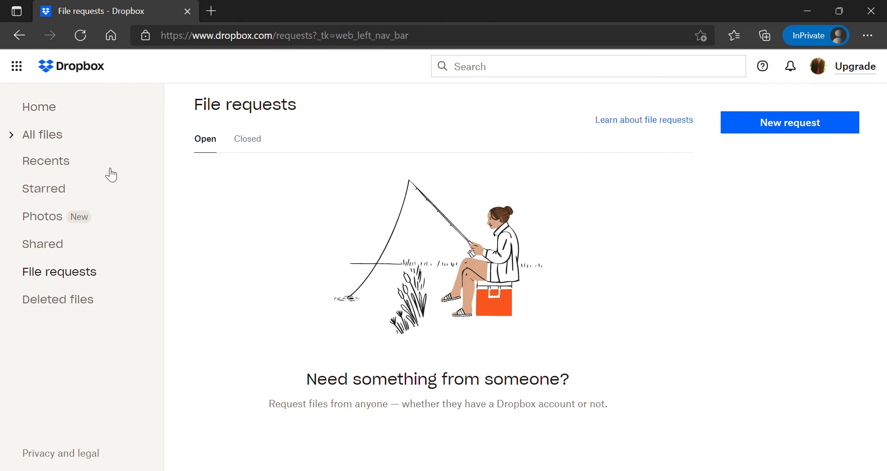
{"action": "mouse_move", "coordinate": [54, 249]}
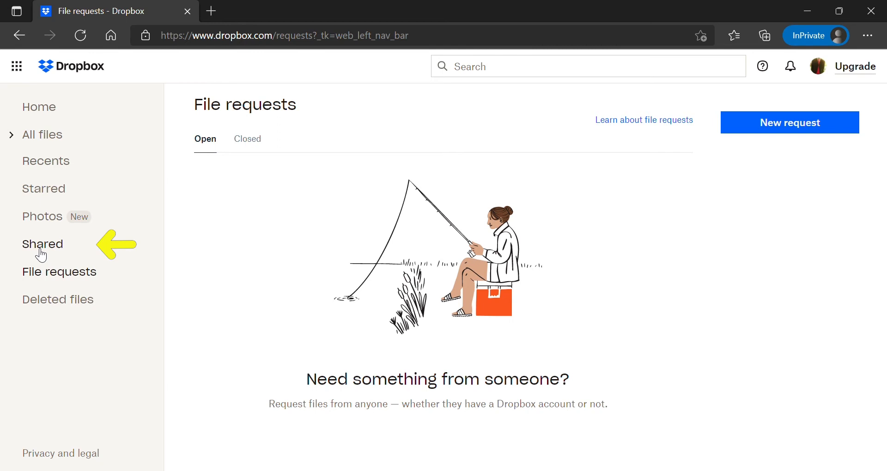
{"action": "mouse_move", "coordinate": [48, 253]}
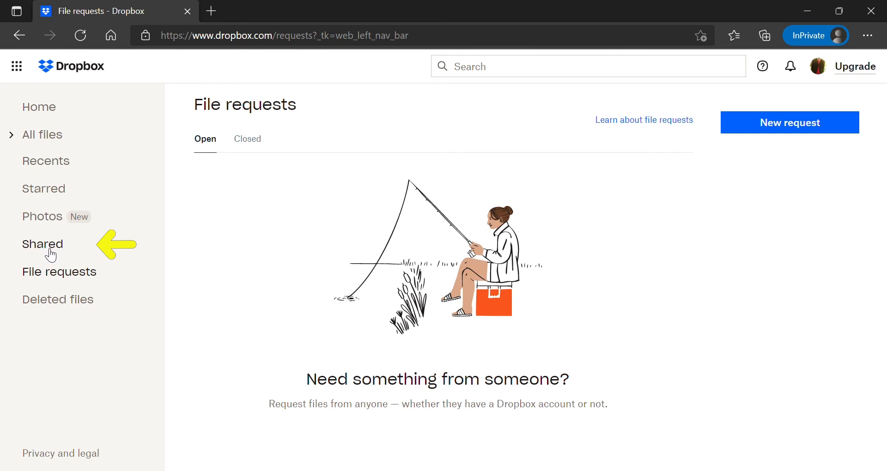
Step: Show the Shared page's Recents list, where the Testing folder appears as not yet added
{"action": "left_click", "coordinate": [41, 244]}
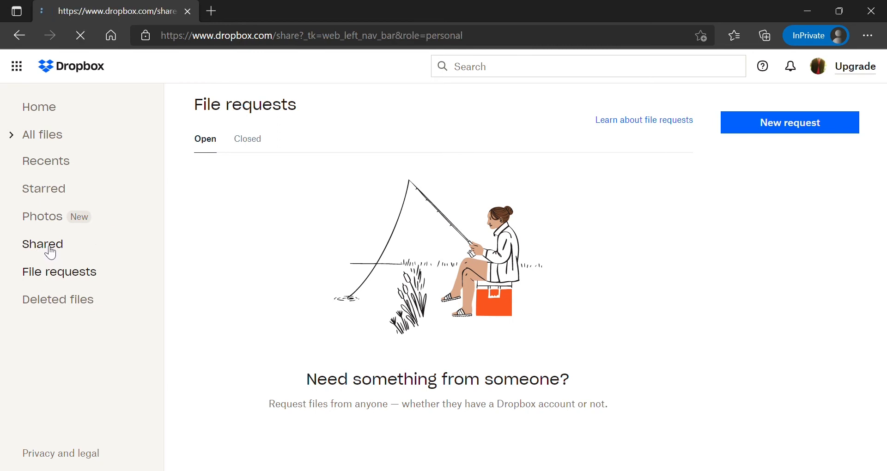
{"action": "left_click", "coordinate": [41, 244]}
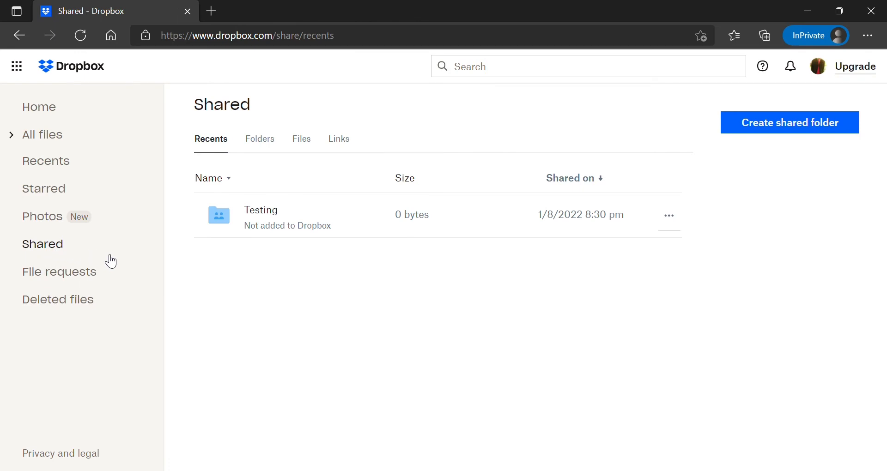
{"action": "mouse_move", "coordinate": [196, 283]}
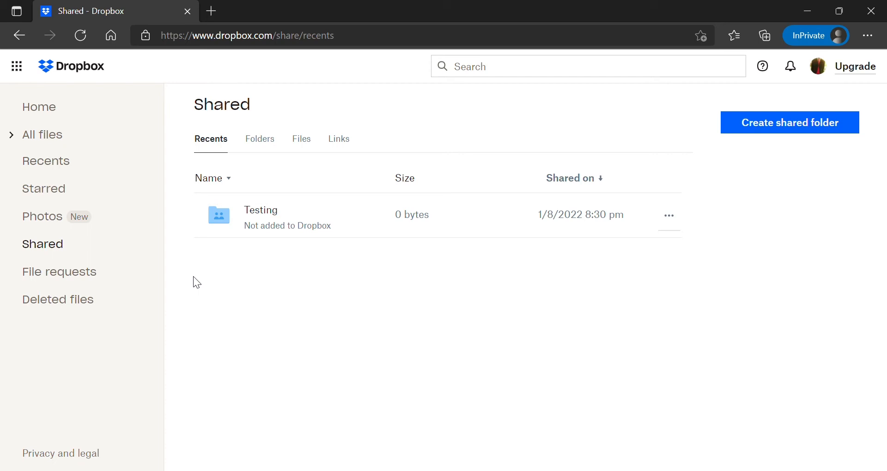
{"action": "mouse_move", "coordinate": [317, 260]}
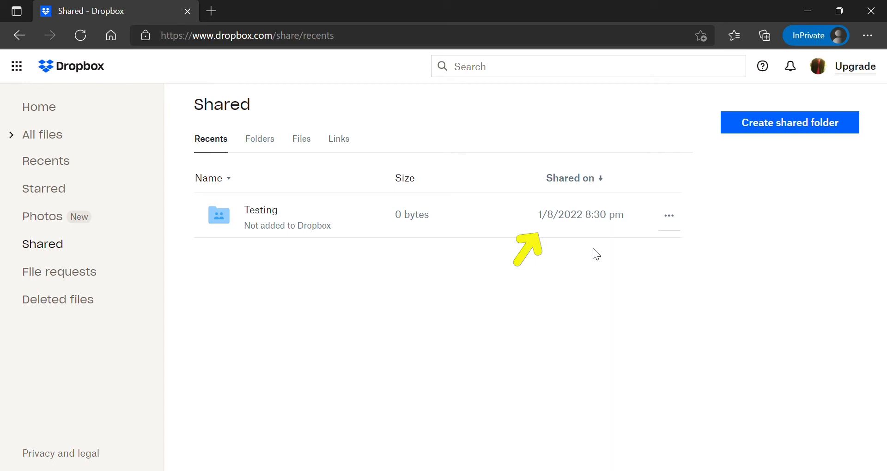
{"action": "mouse_move", "coordinate": [586, 251]}
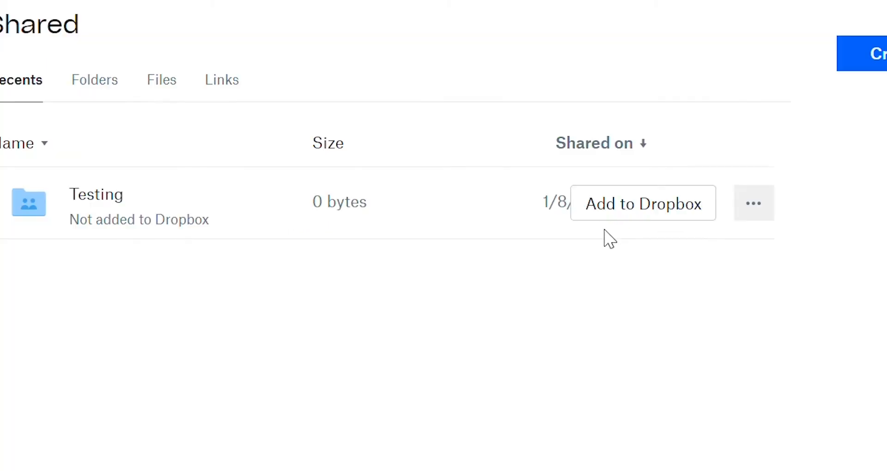
{"action": "mouse_move", "coordinate": [642, 215]}
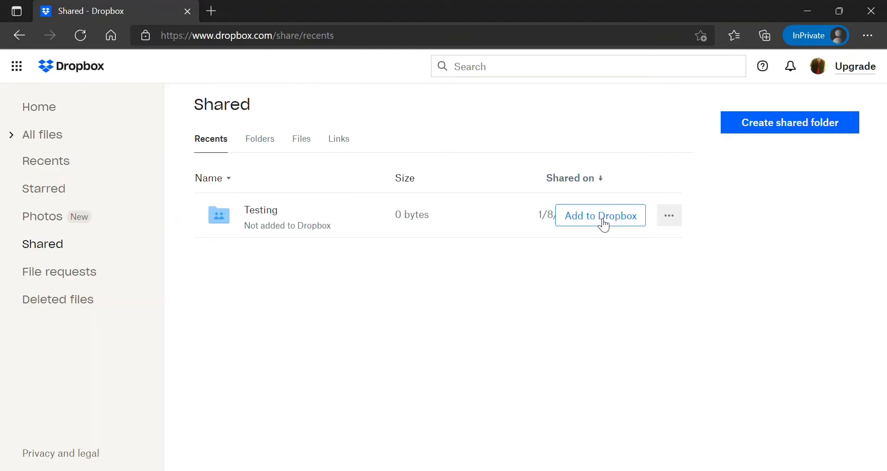
Step: Add the shared Testing folder to your Dropbox and confirm in the dialog
{"action": "left_click", "coordinate": [600, 215]}
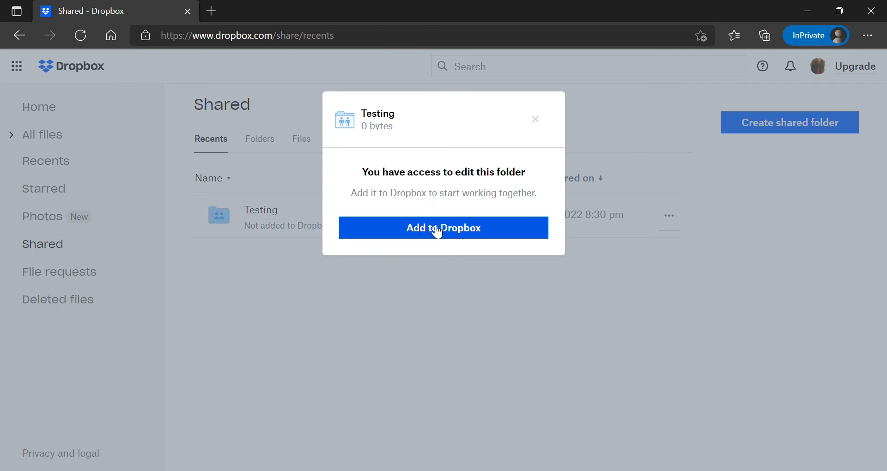
{"action": "left_click", "coordinate": [443, 228]}
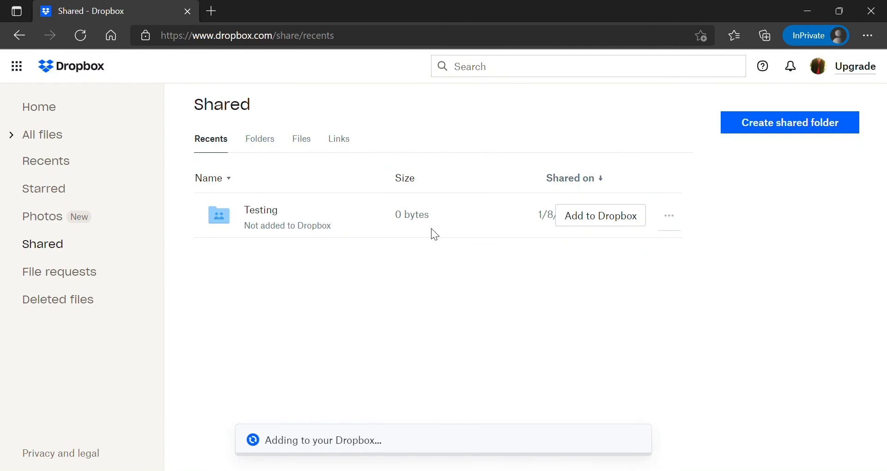
Step: Enter the newly added Testing folder, showing its empty page under All files
{"action": "left_click", "coordinate": [599, 215]}
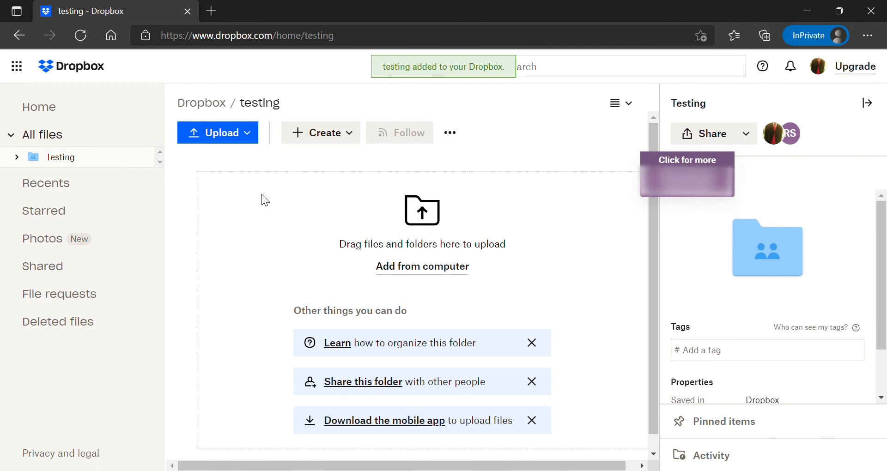
{"action": "mouse_move", "coordinate": [67, 164]}
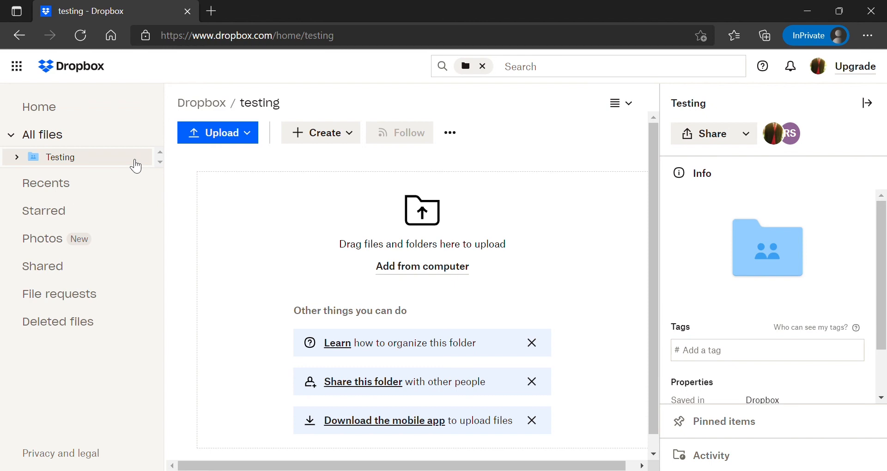
Step: Return to Home, where Testing is listed under Recent as added just now
{"action": "left_click", "coordinate": [39, 107]}
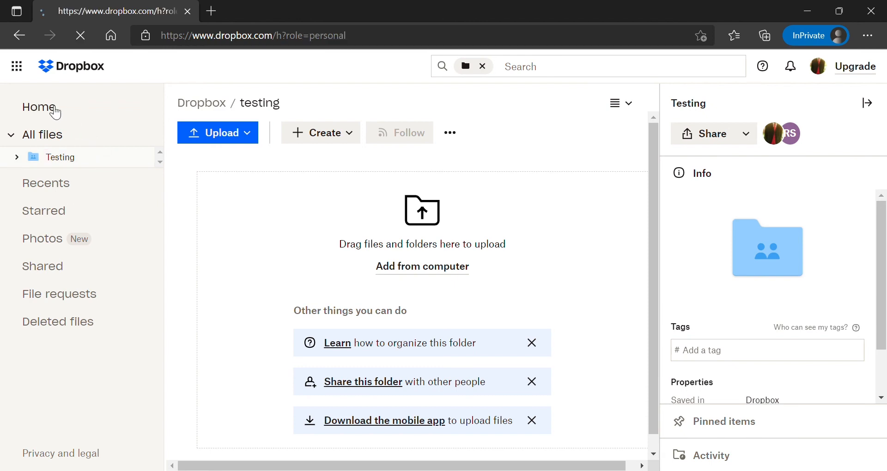
{"action": "left_click", "coordinate": [39, 107]}
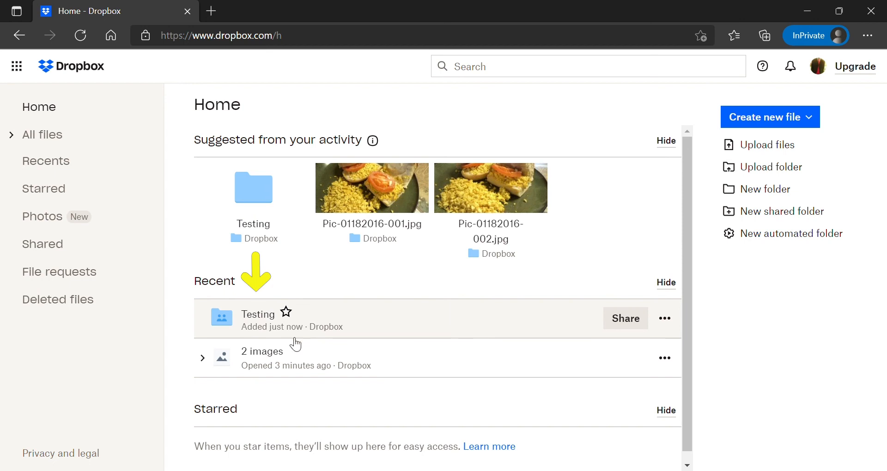
{"action": "mouse_move", "coordinate": [284, 384]}
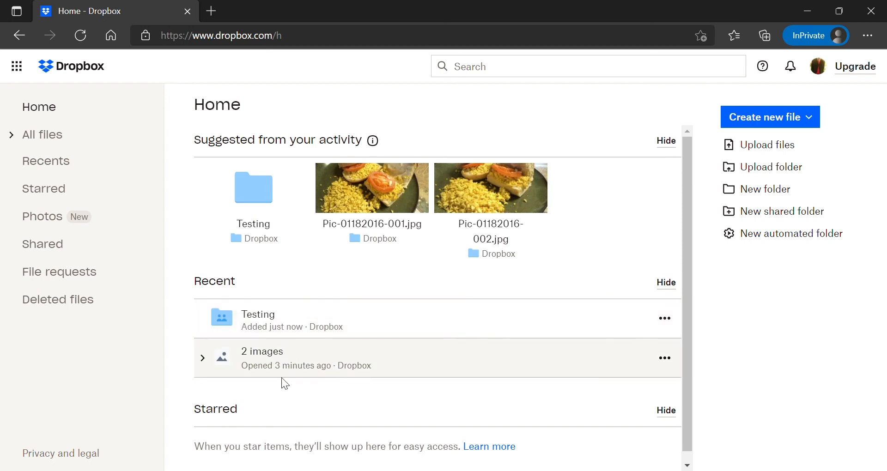
{"action": "mouse_move", "coordinate": [239, 208]}
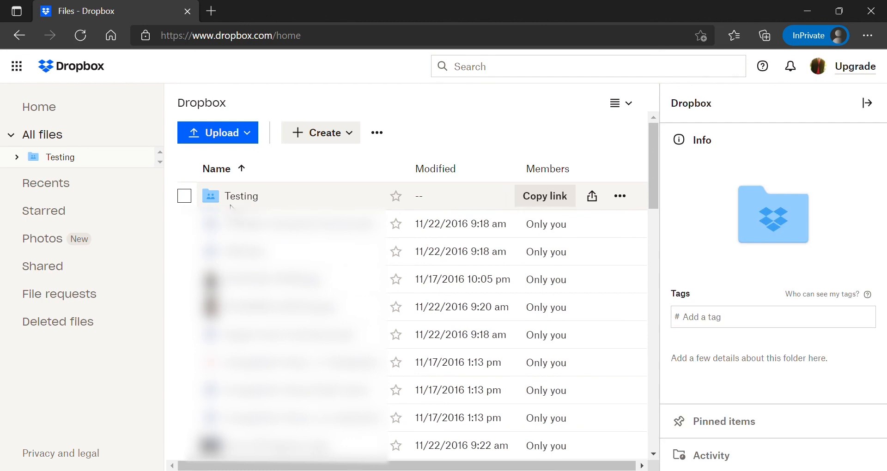
{"action": "mouse_move", "coordinate": [239, 208]}
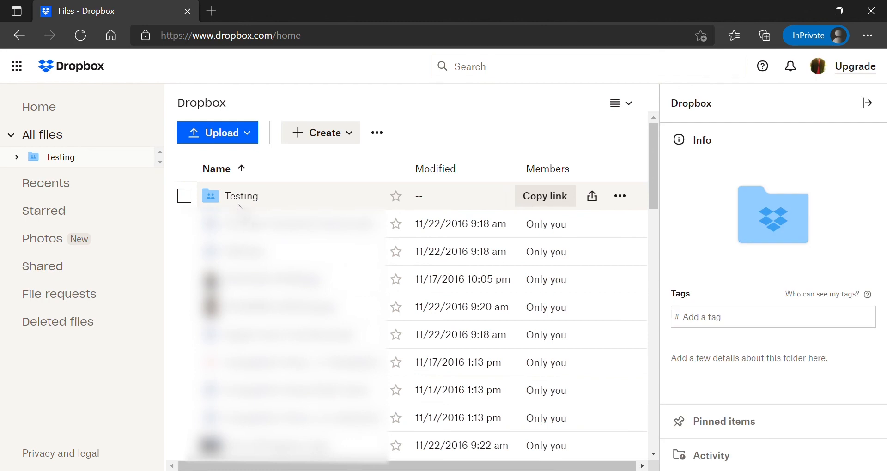